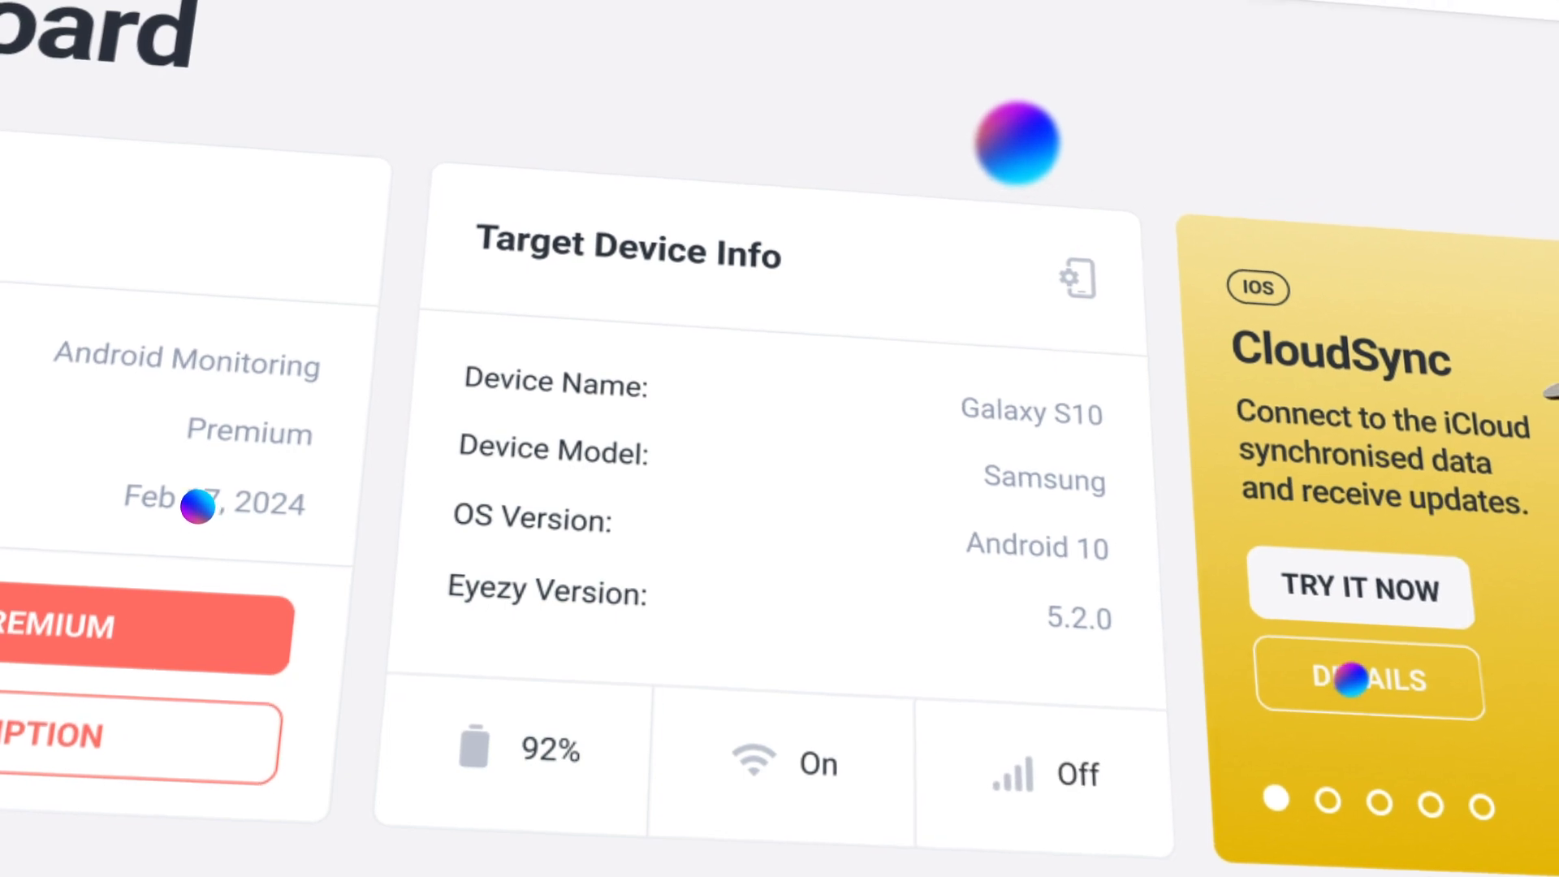
# Expand Keystroke Capture in the sidebar to reach the Keylogger list of typed Tinder messages.
pyautogui.scroll(-3)
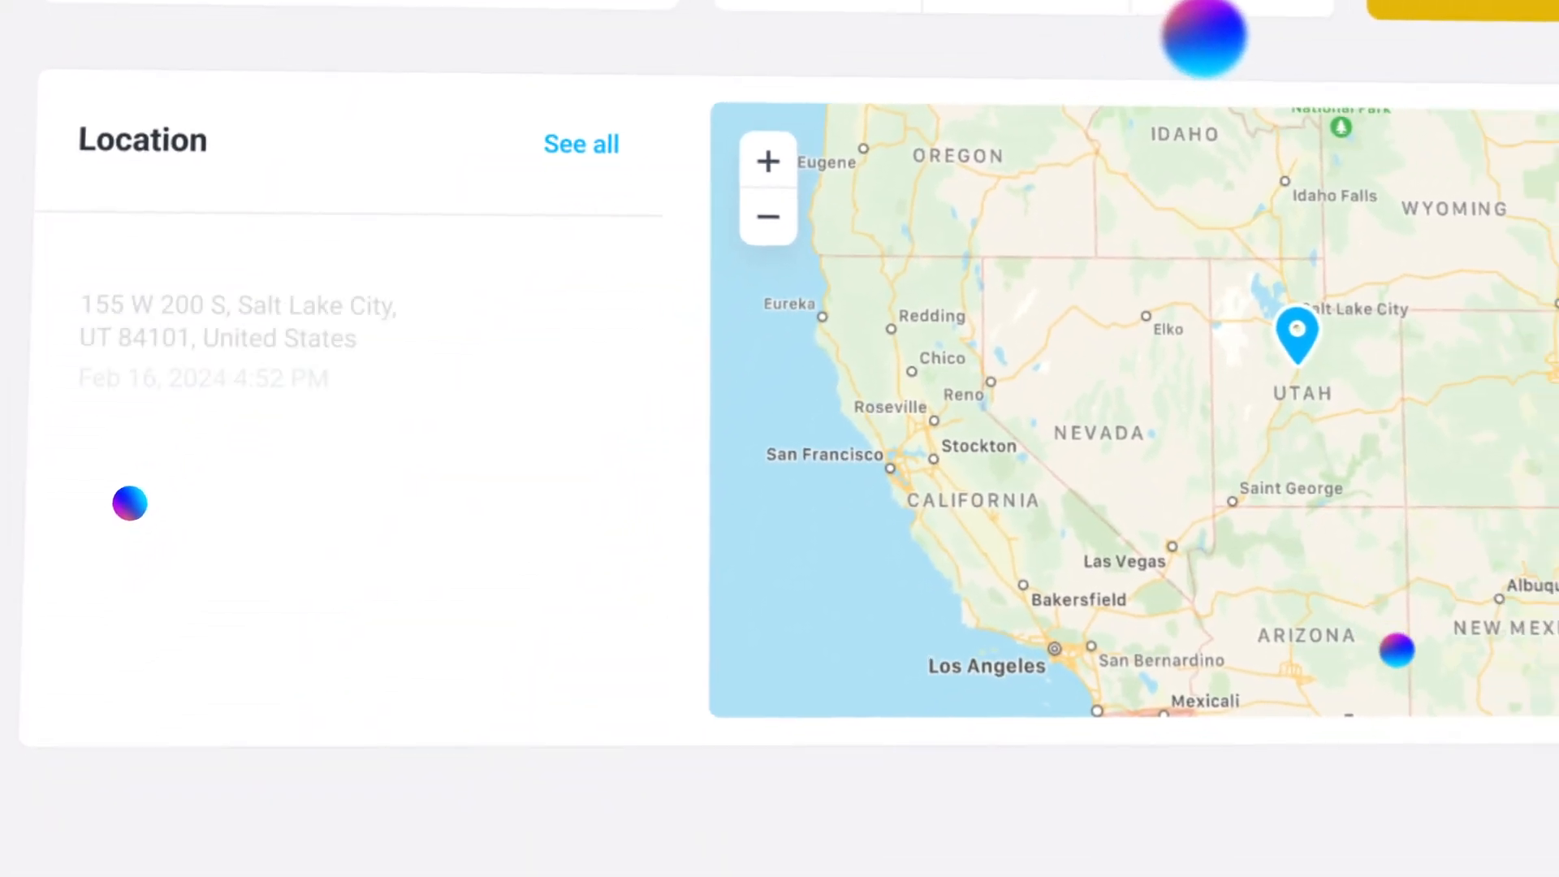
pyautogui.scroll(-3)
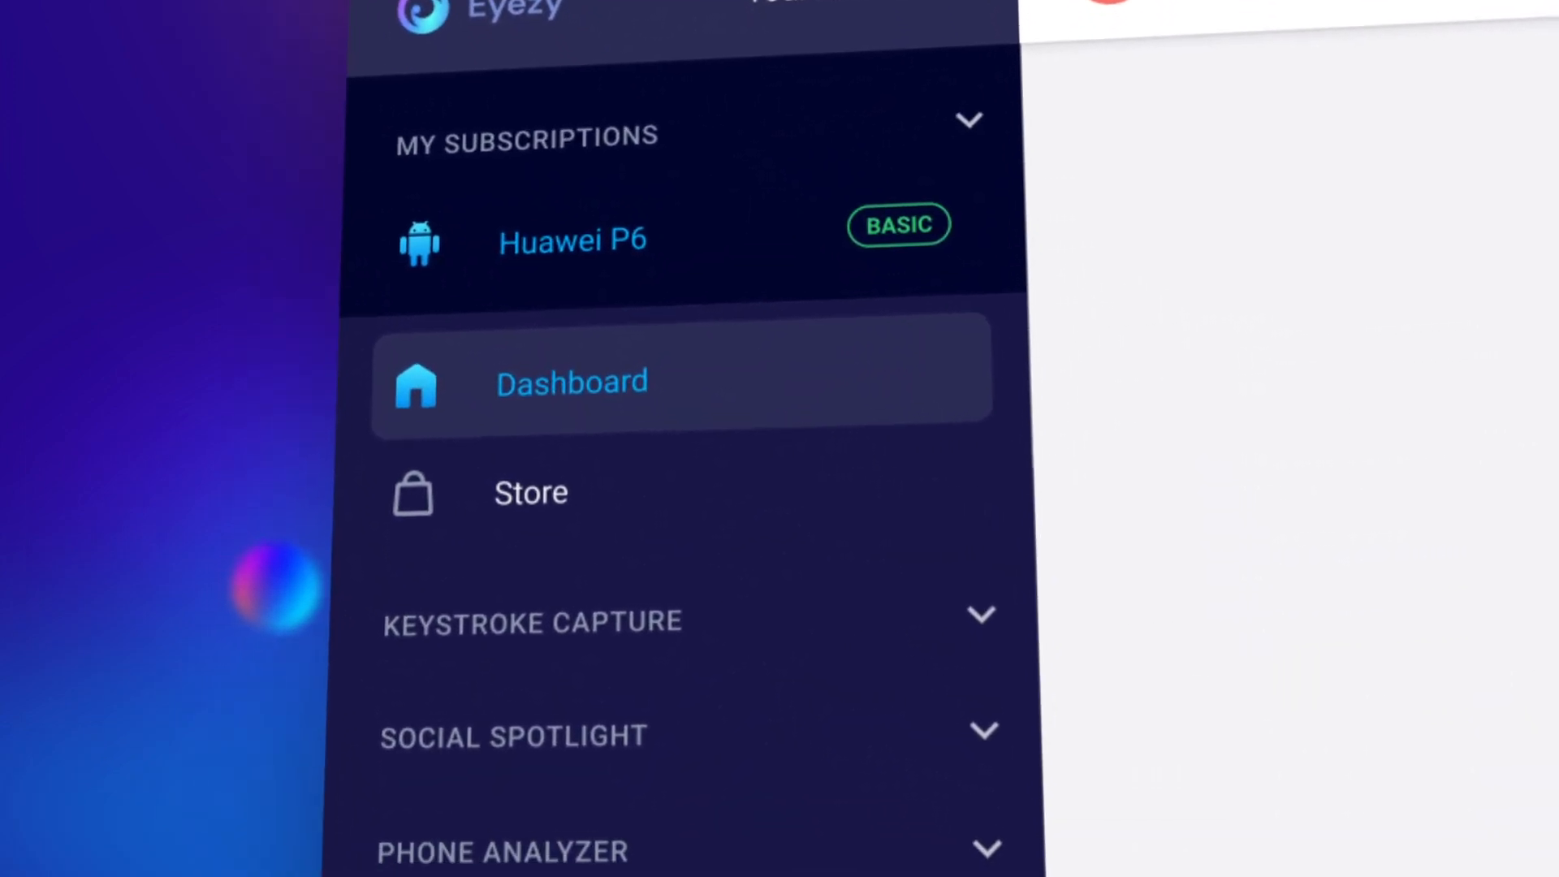
pyautogui.scroll(-3)
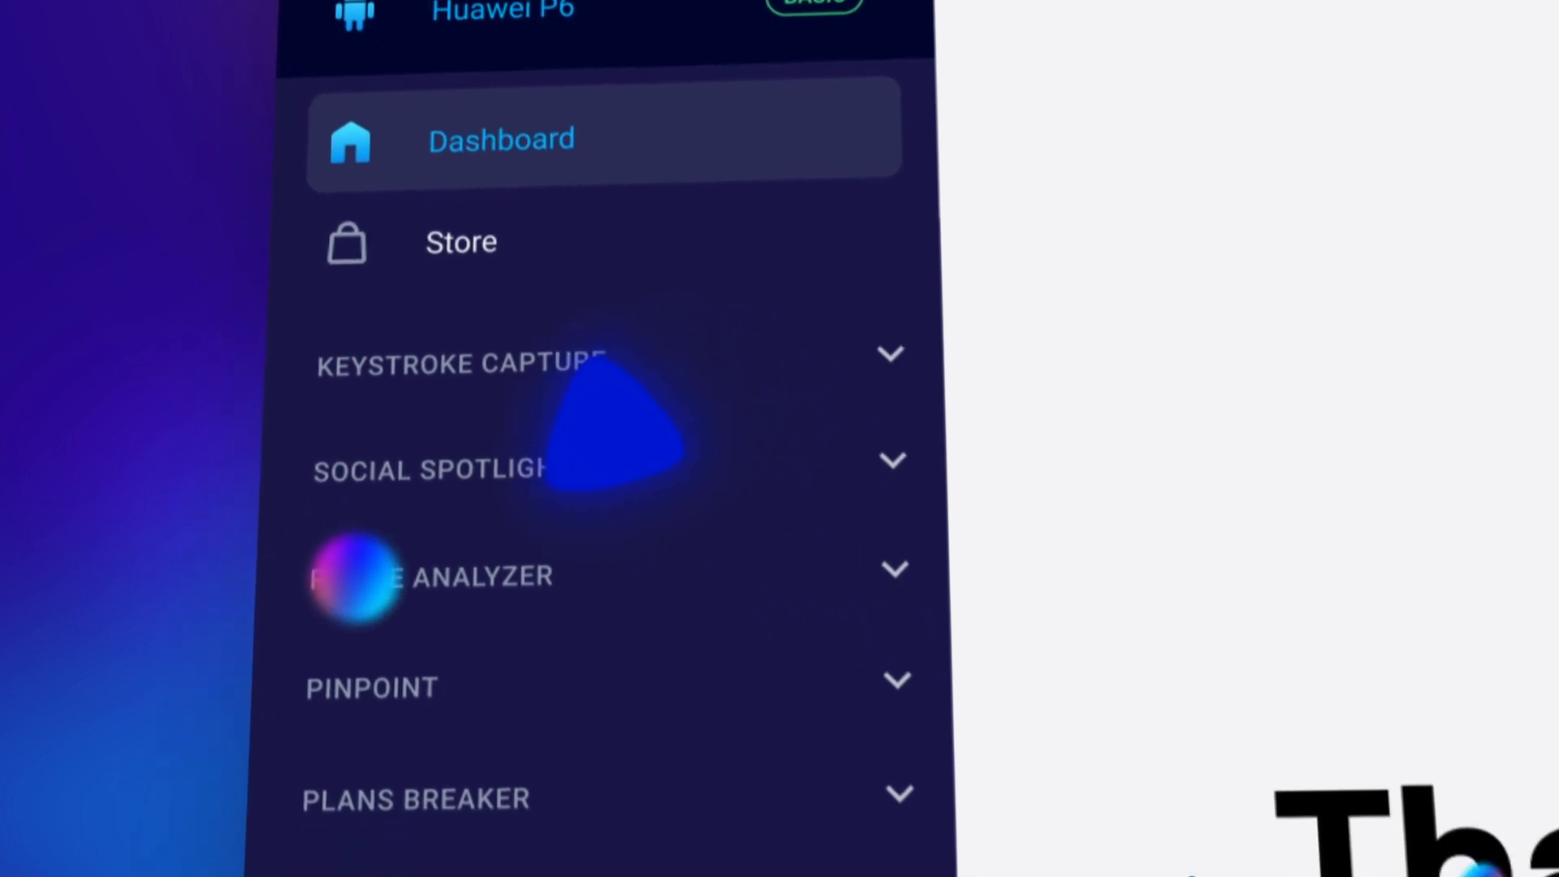
pyautogui.click(460, 363)
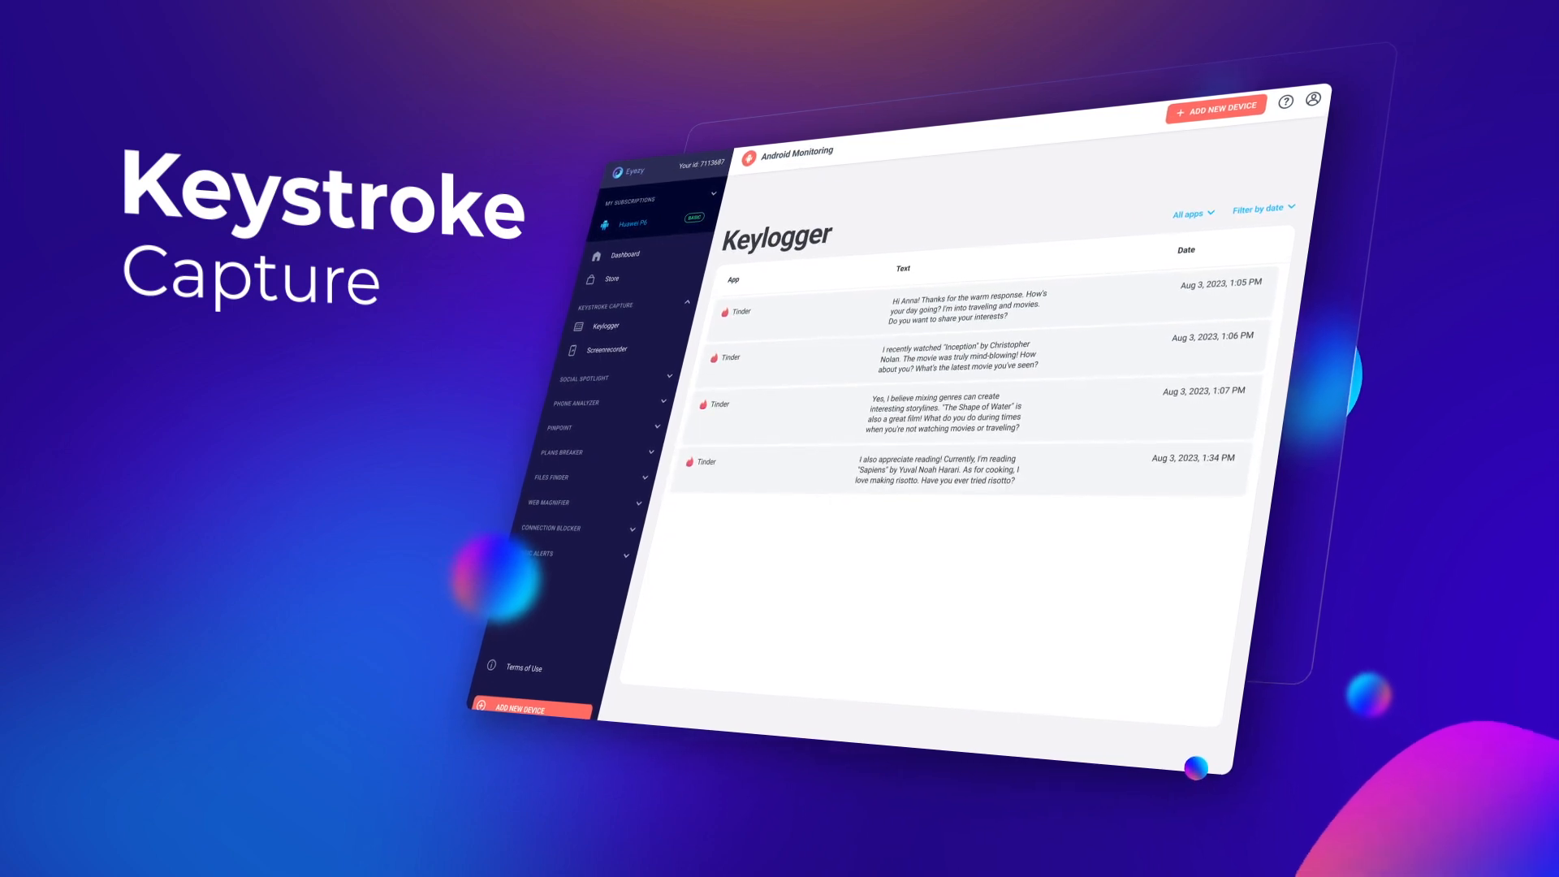
# Show the captured WhatsApp messages and read one conversation from the chat list.
pyautogui.click(207, 276)
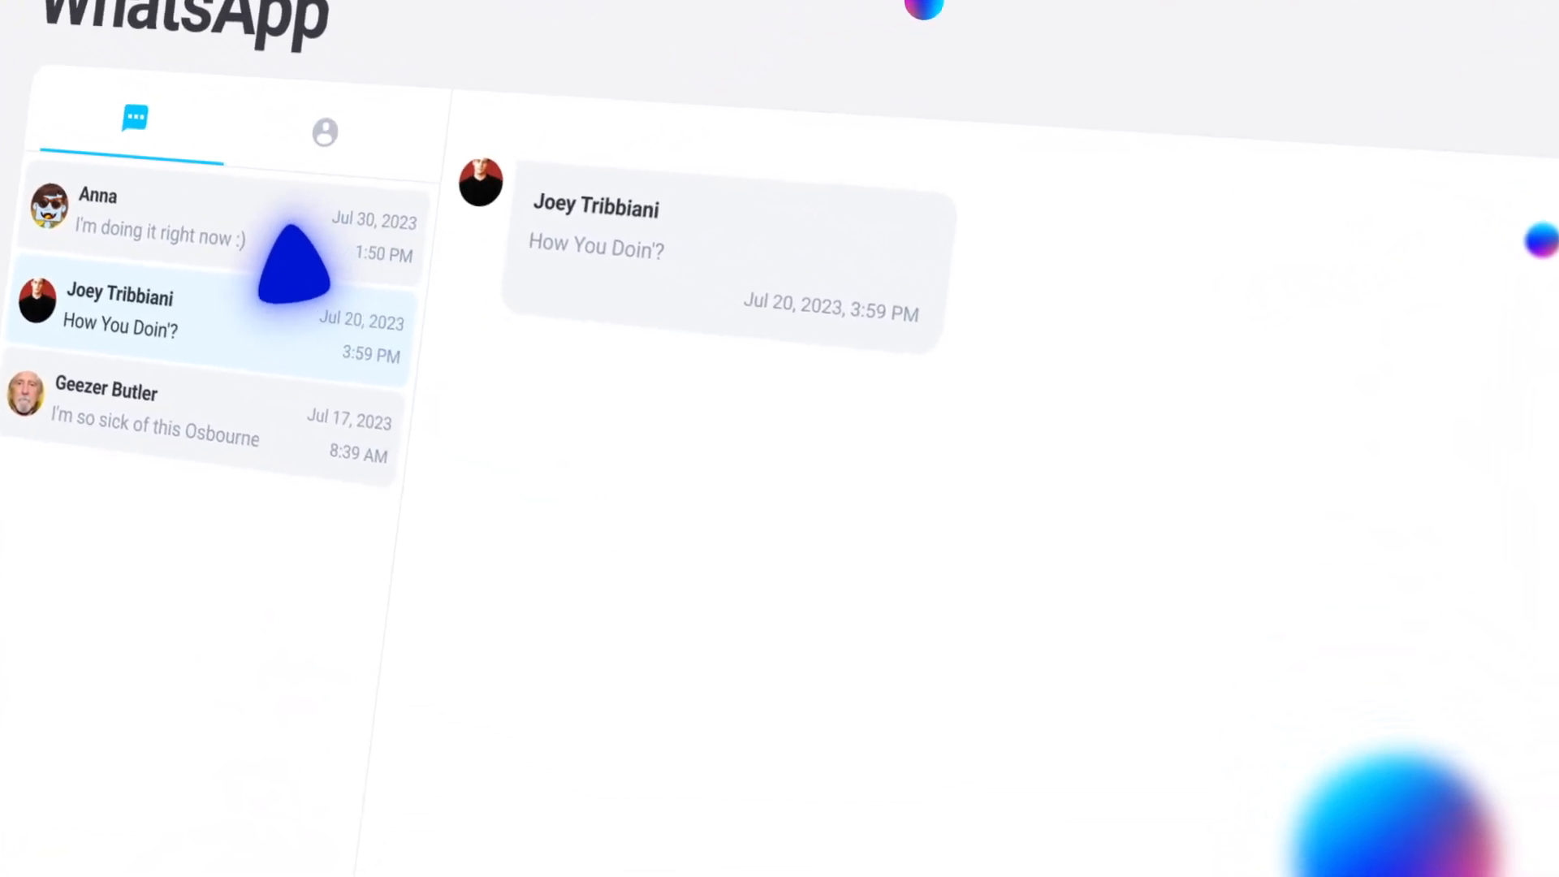
pyautogui.click(130, 209)
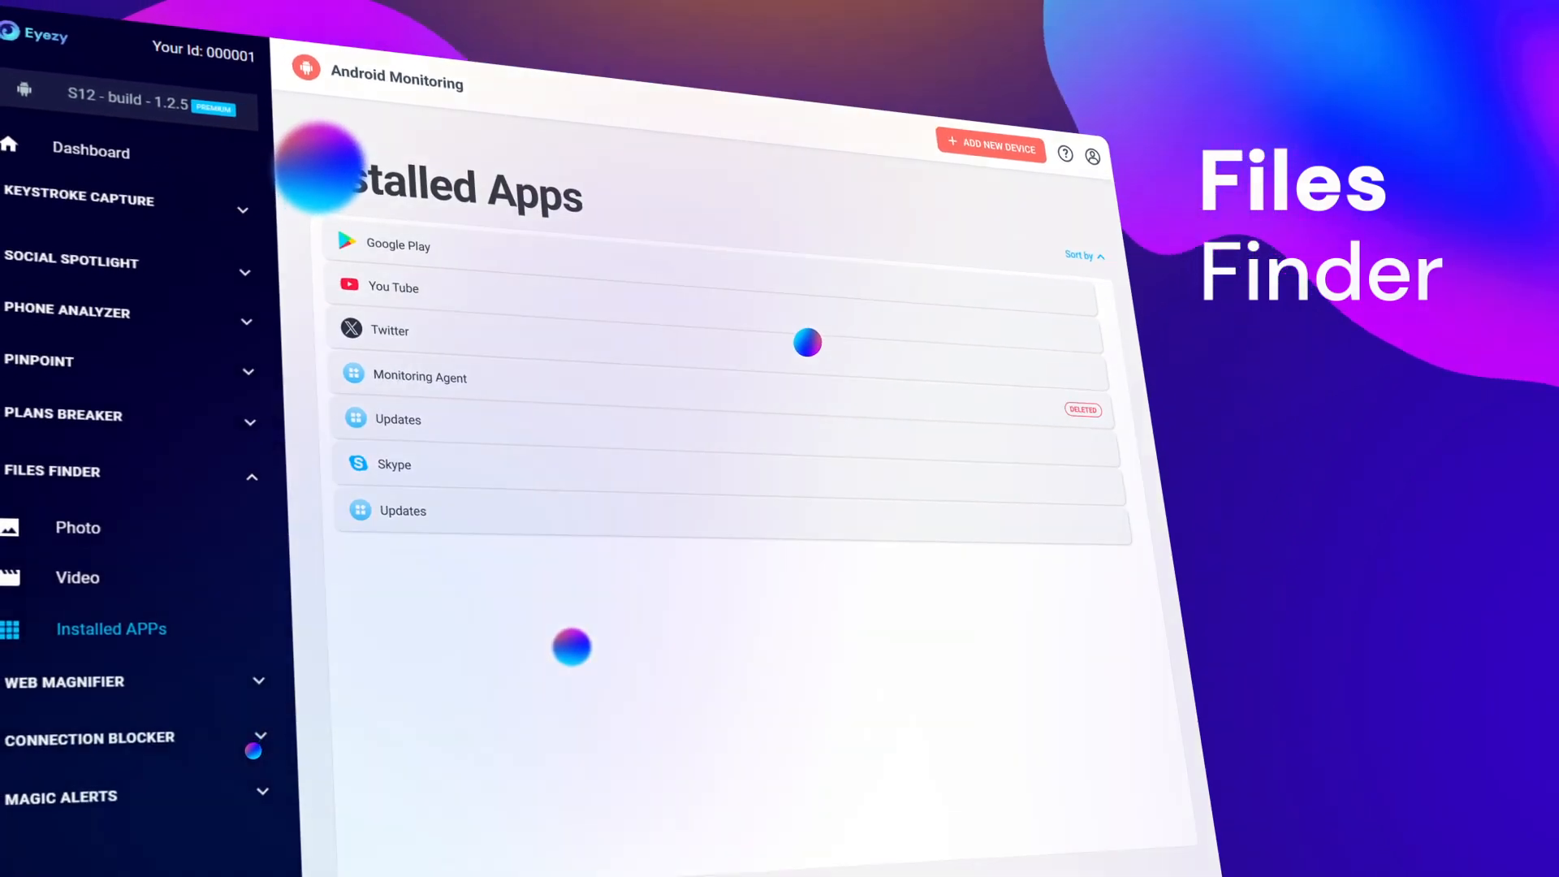
# Expand Web Magnifier and show the phone's browsing history of visited YouTube videos.
pyautogui.click(65, 680)
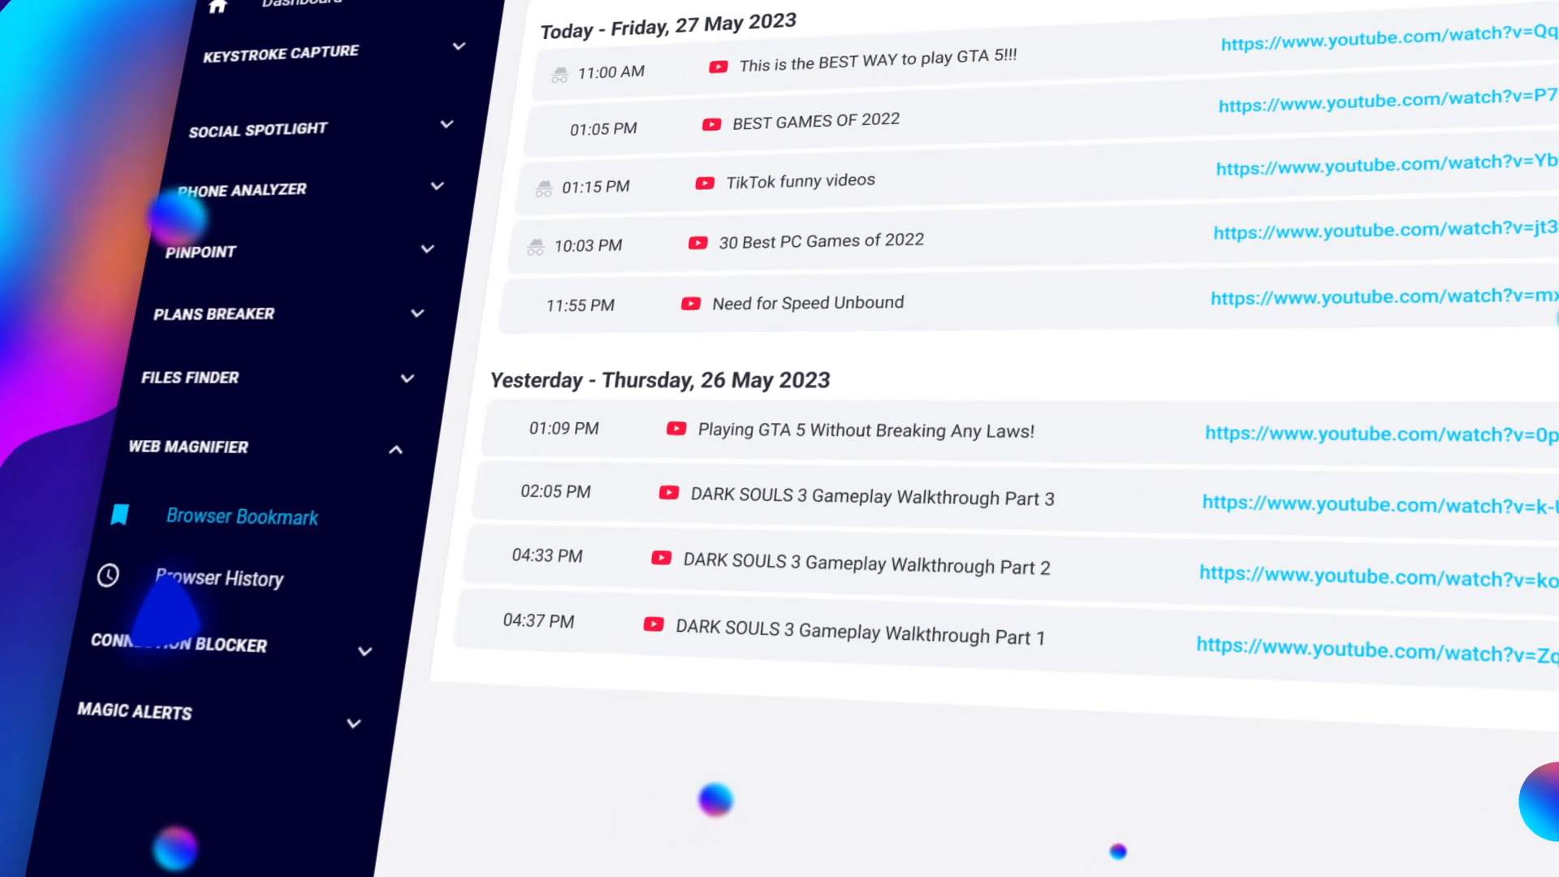
pyautogui.click(240, 515)
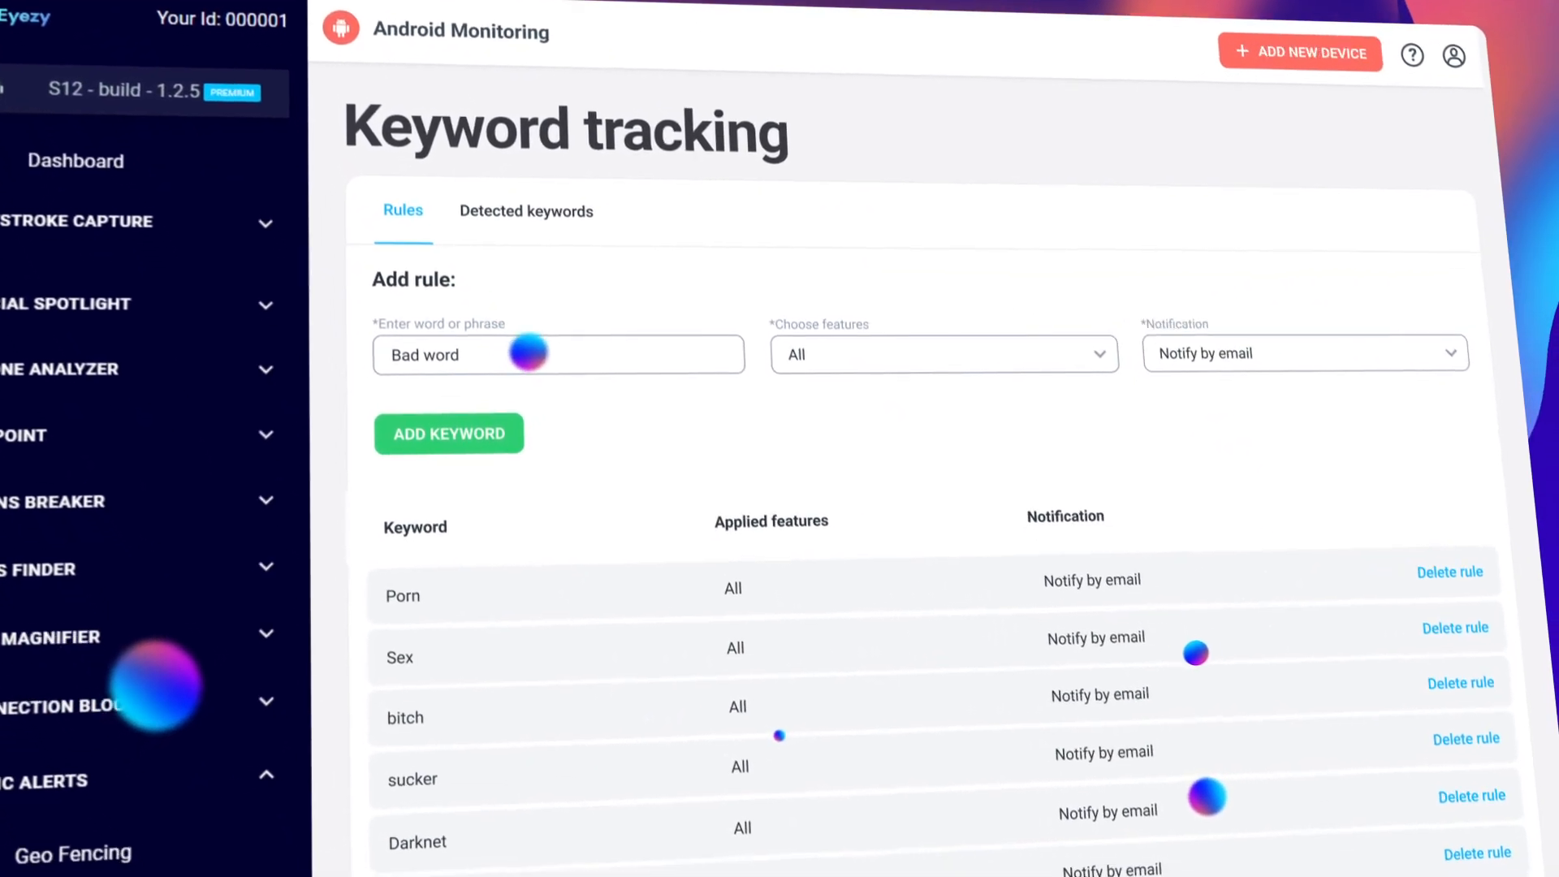
# Scroll the Keyword tracking page to the Bad word rule across all features with email notification.
pyautogui.scroll(-3)
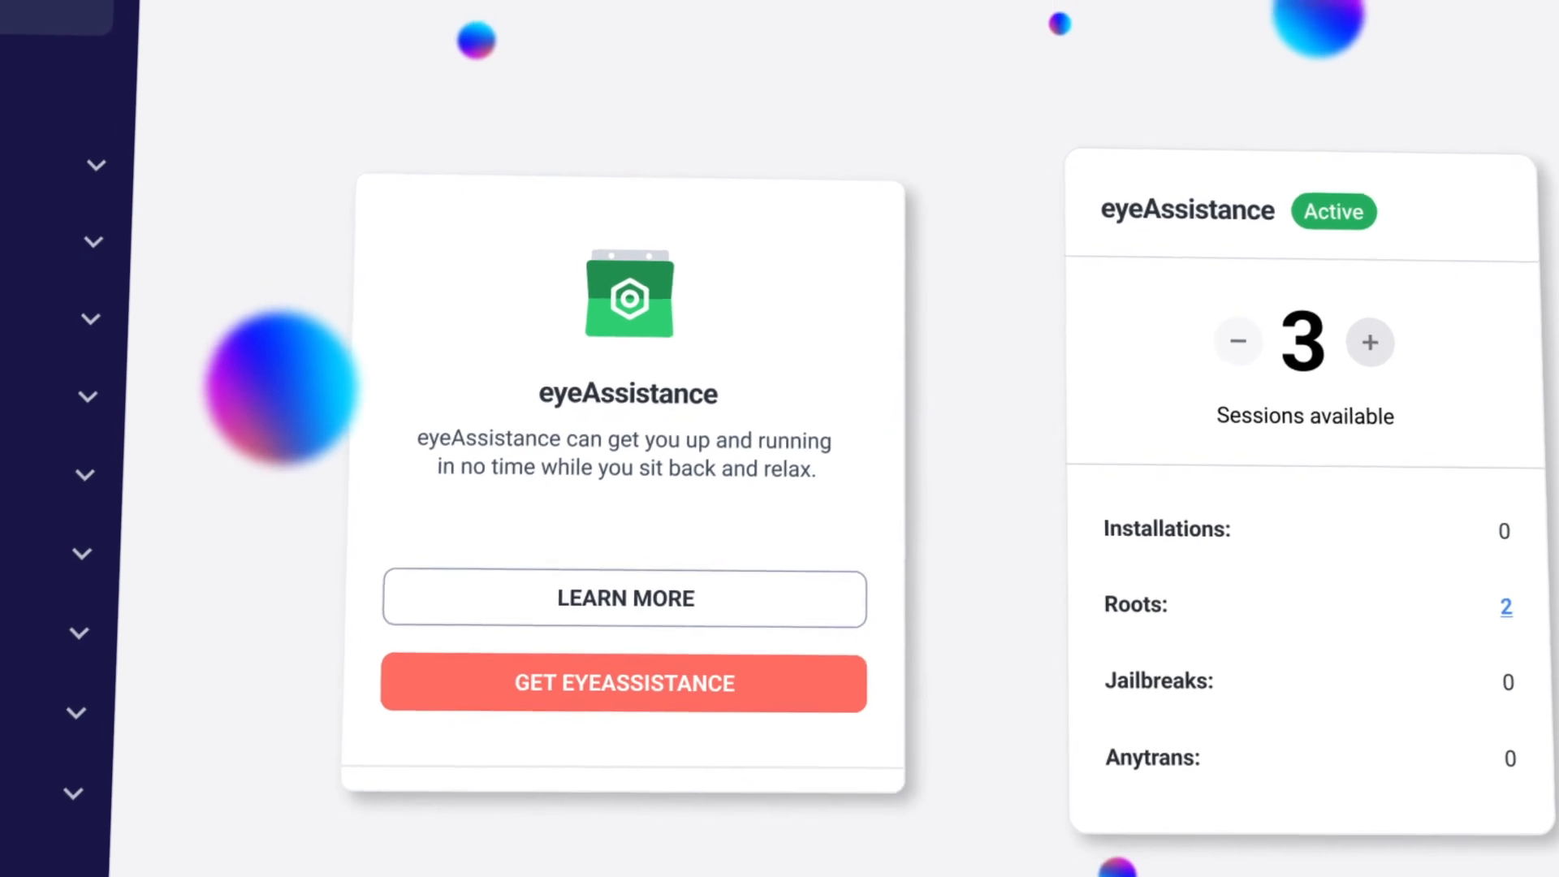
# Add one more eyeAssistance help session and confirm it in the dialog.
pyautogui.click(1370, 343)
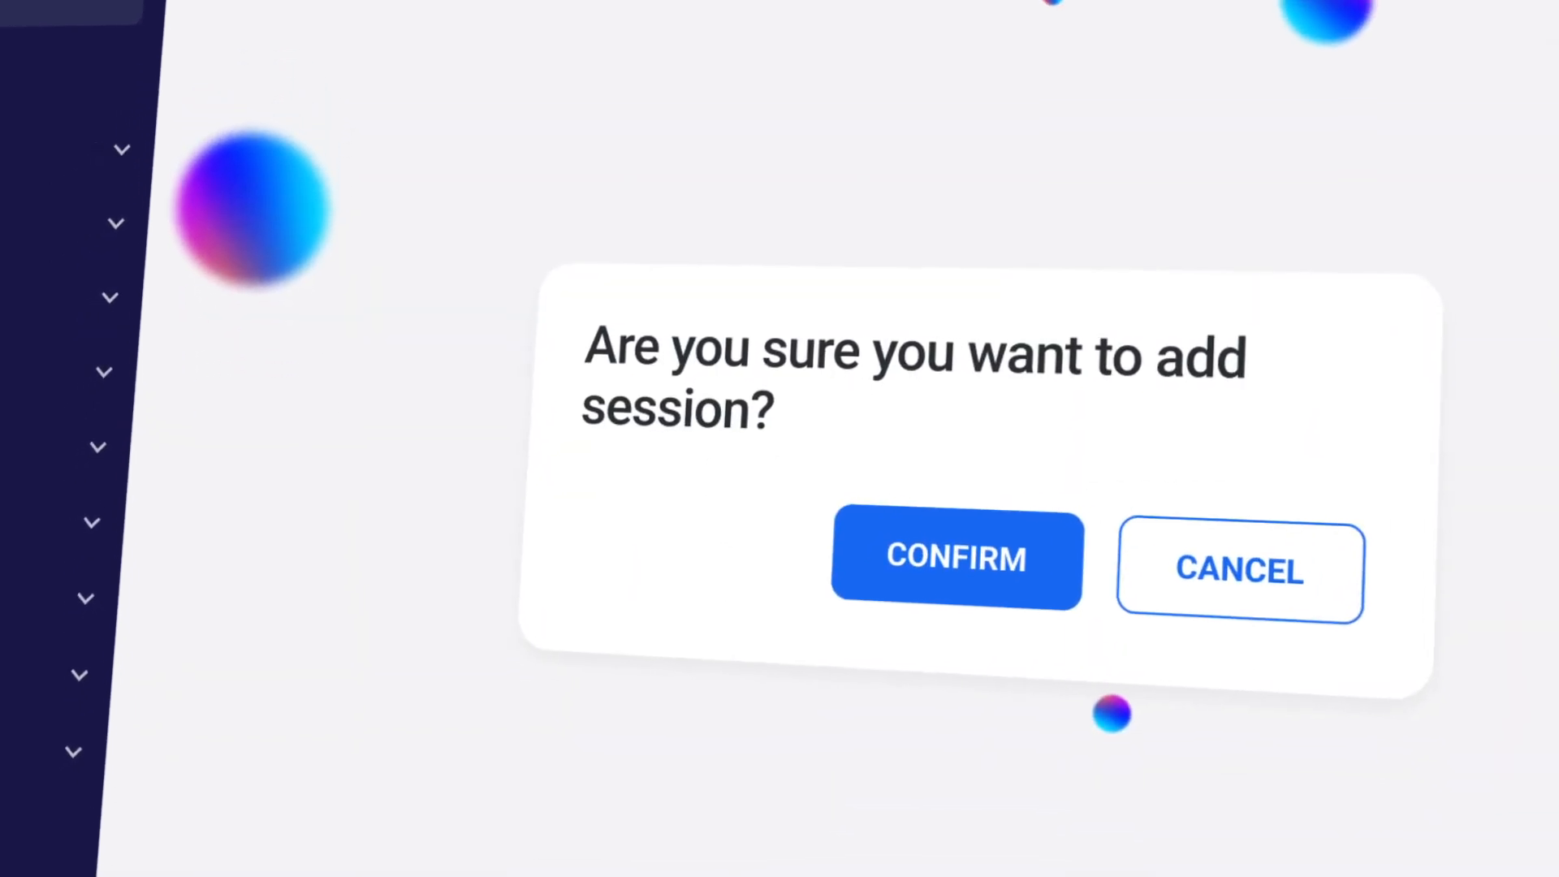
pyautogui.click(955, 558)
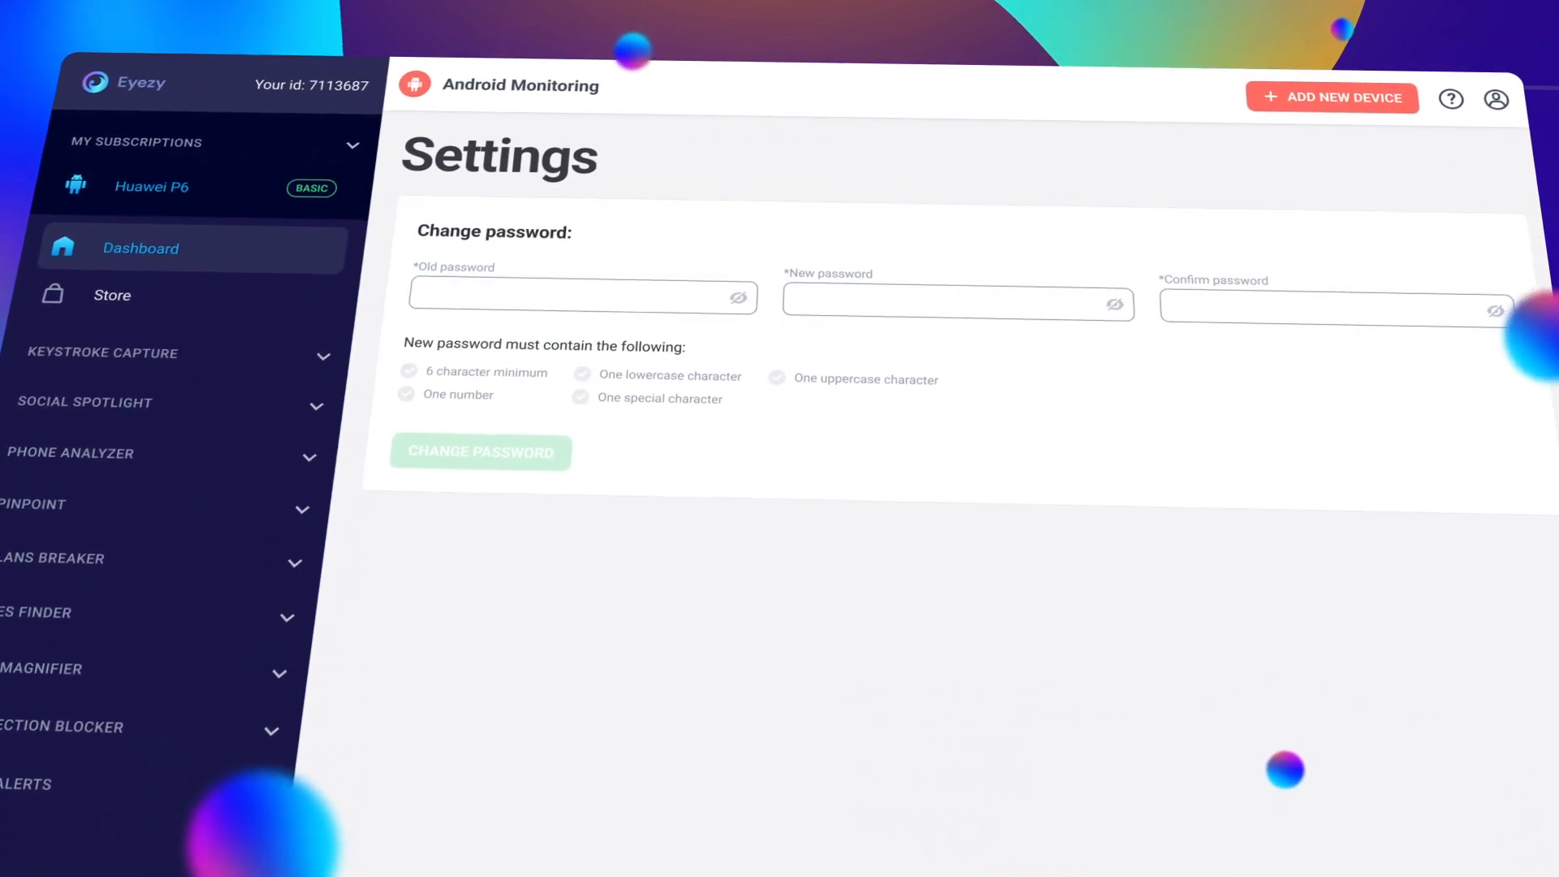
# Scroll the Settings page through change-email, account preferences and key file info sections.
pyautogui.scroll(-3)
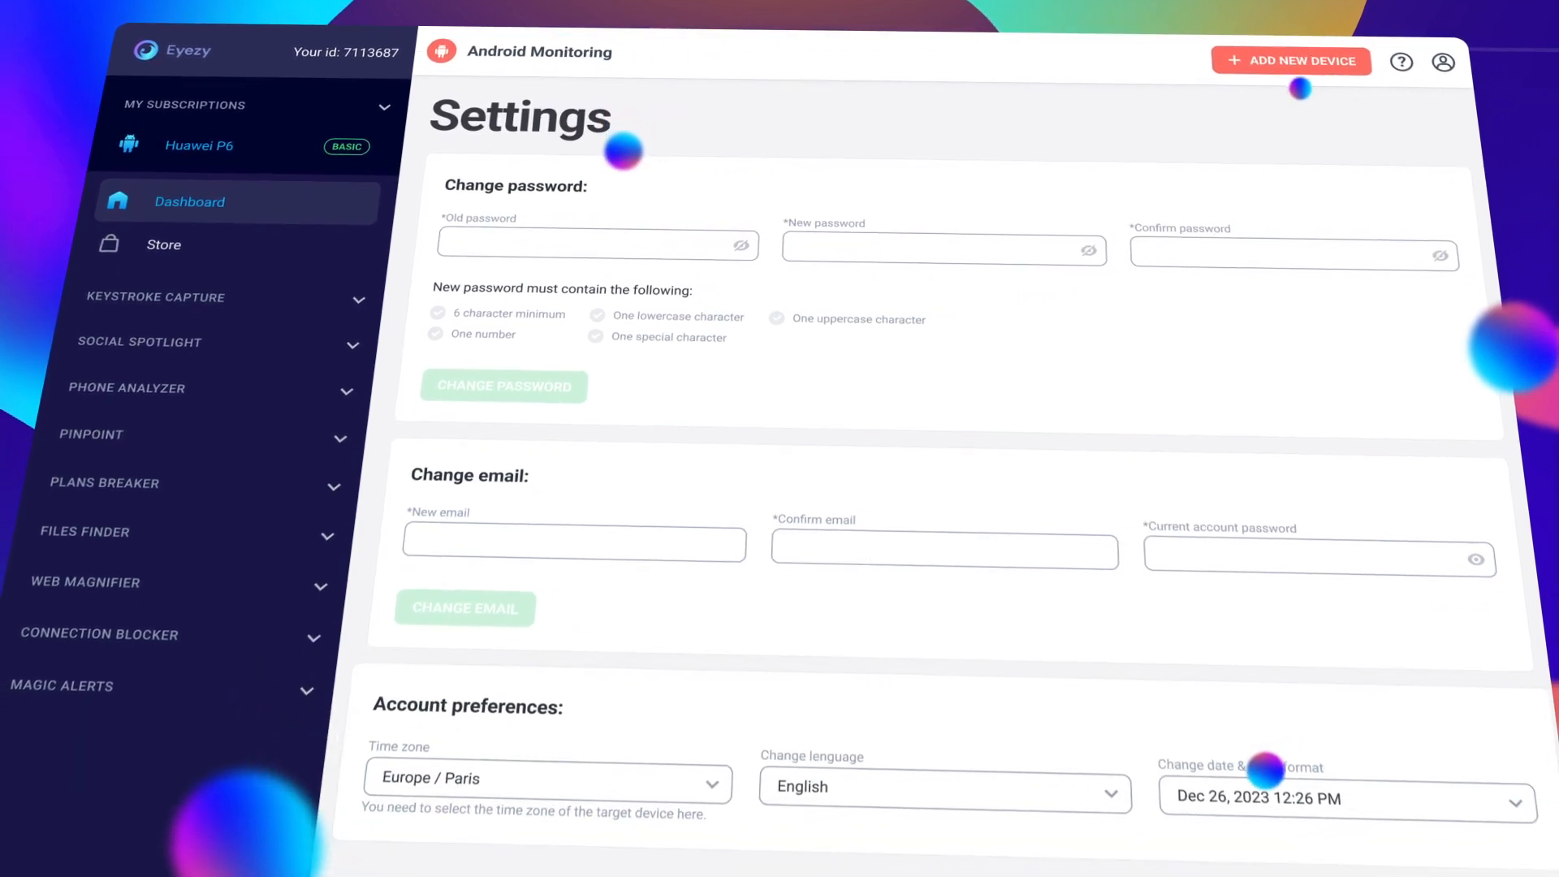
pyautogui.scroll(-3)
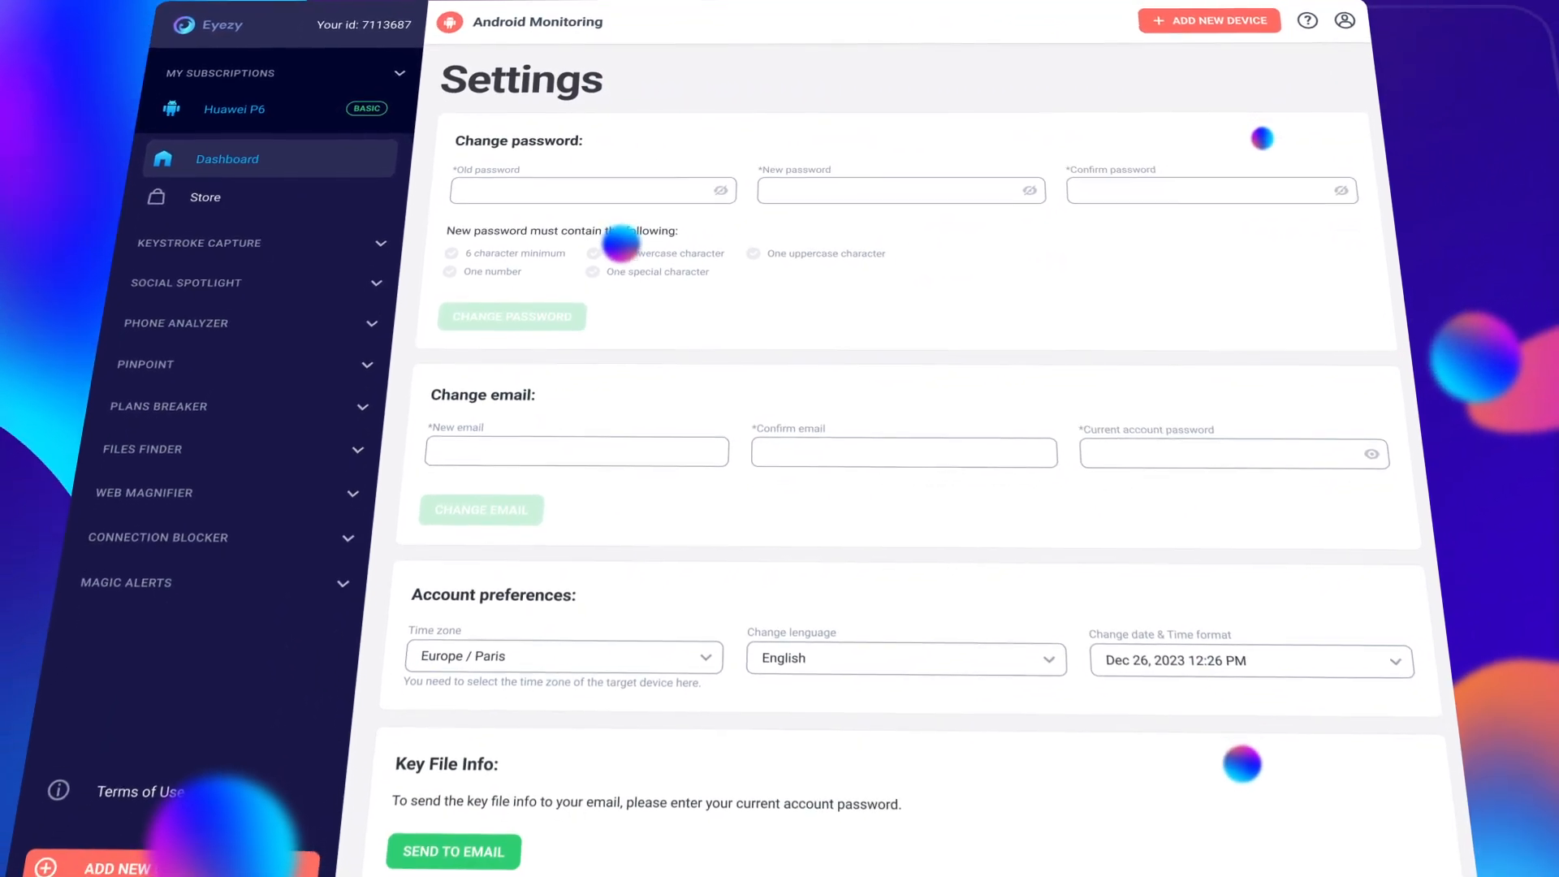